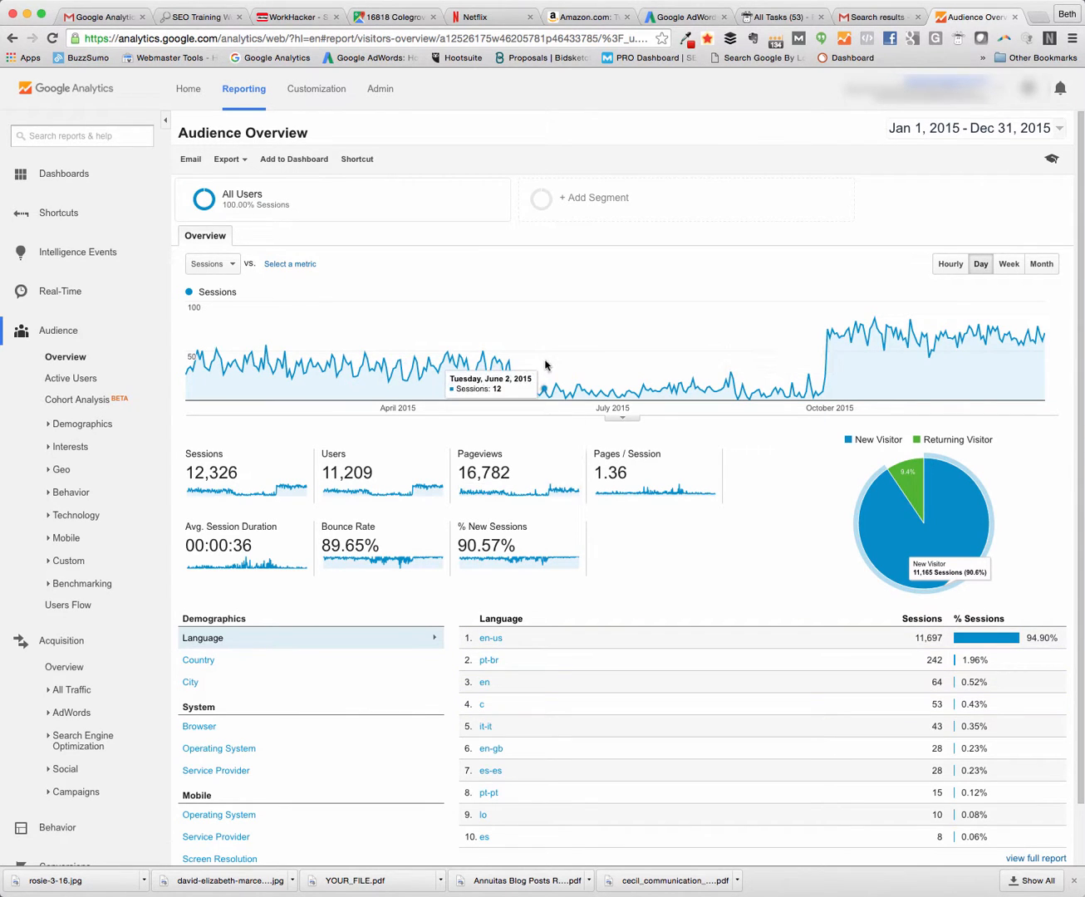
pyautogui.moveTo(626, 269)
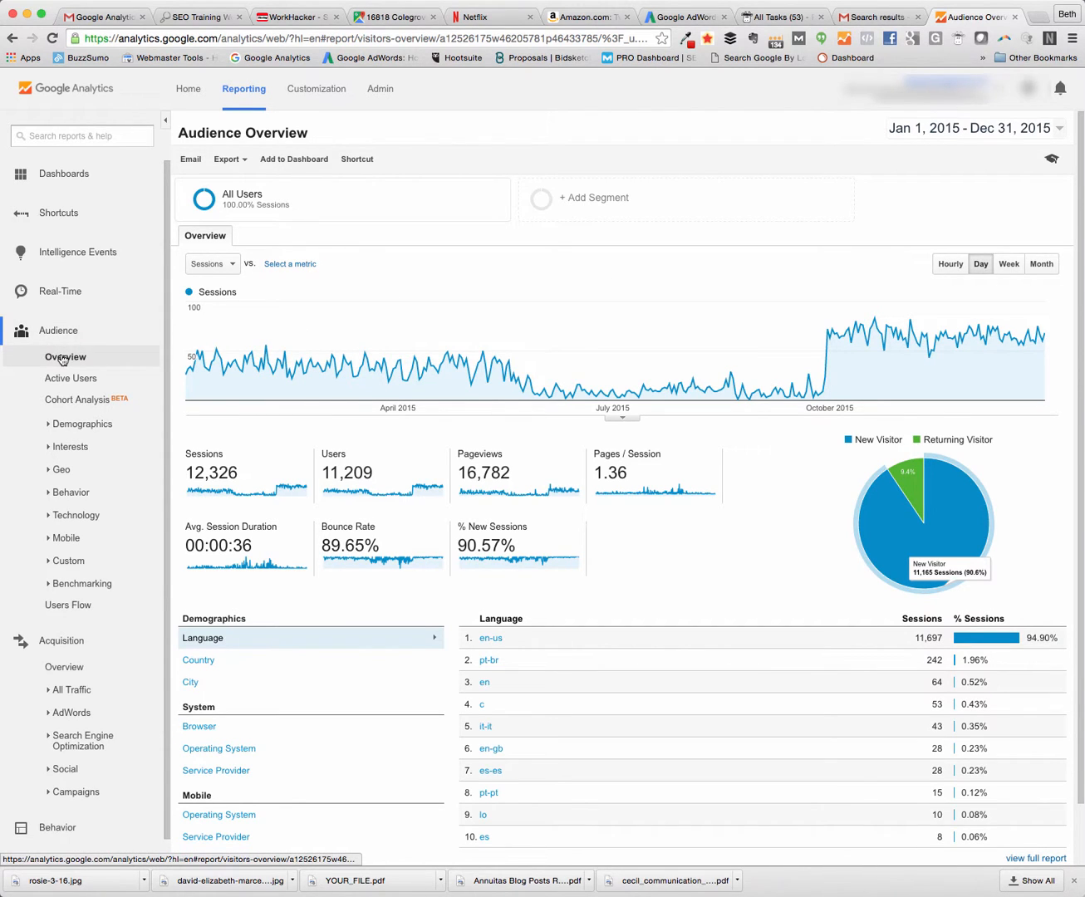
# From the Audience Overview report, search segments for 'org' and tick Organic Traffic.
pyautogui.click(73, 689)
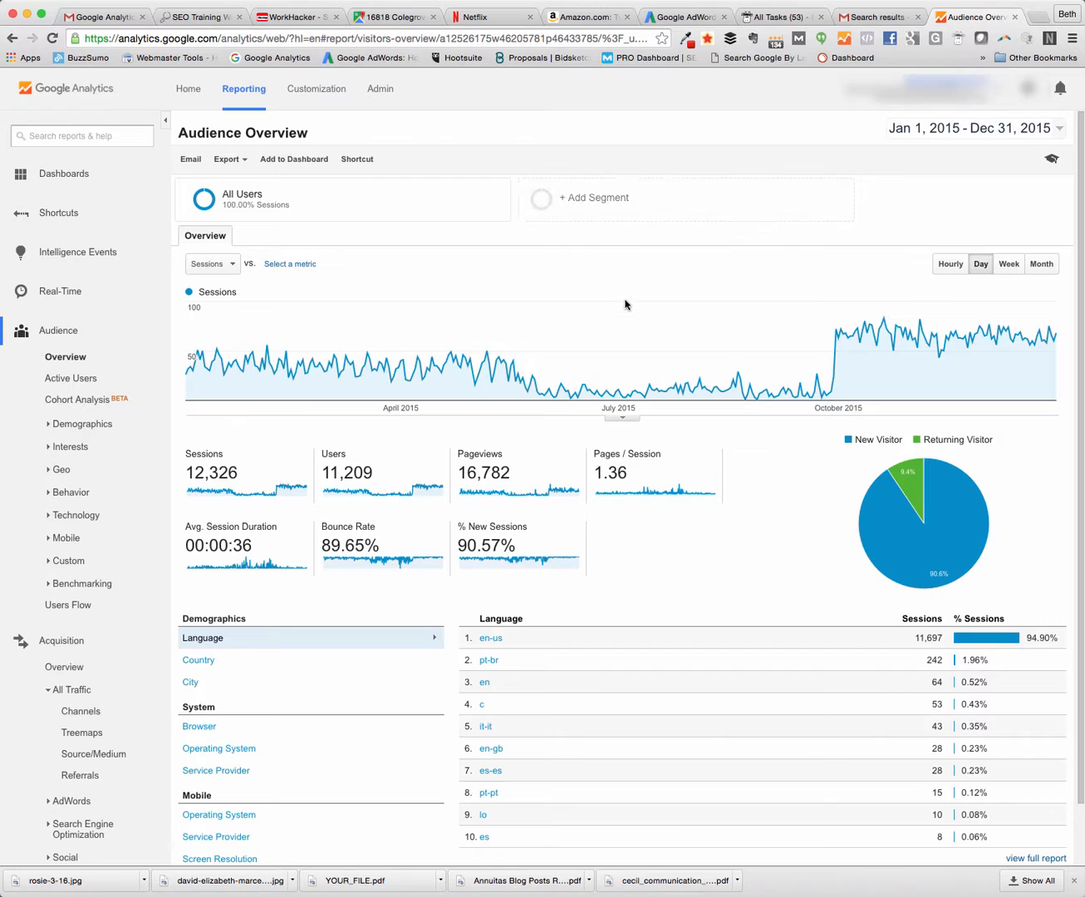
pyautogui.moveTo(492, 372)
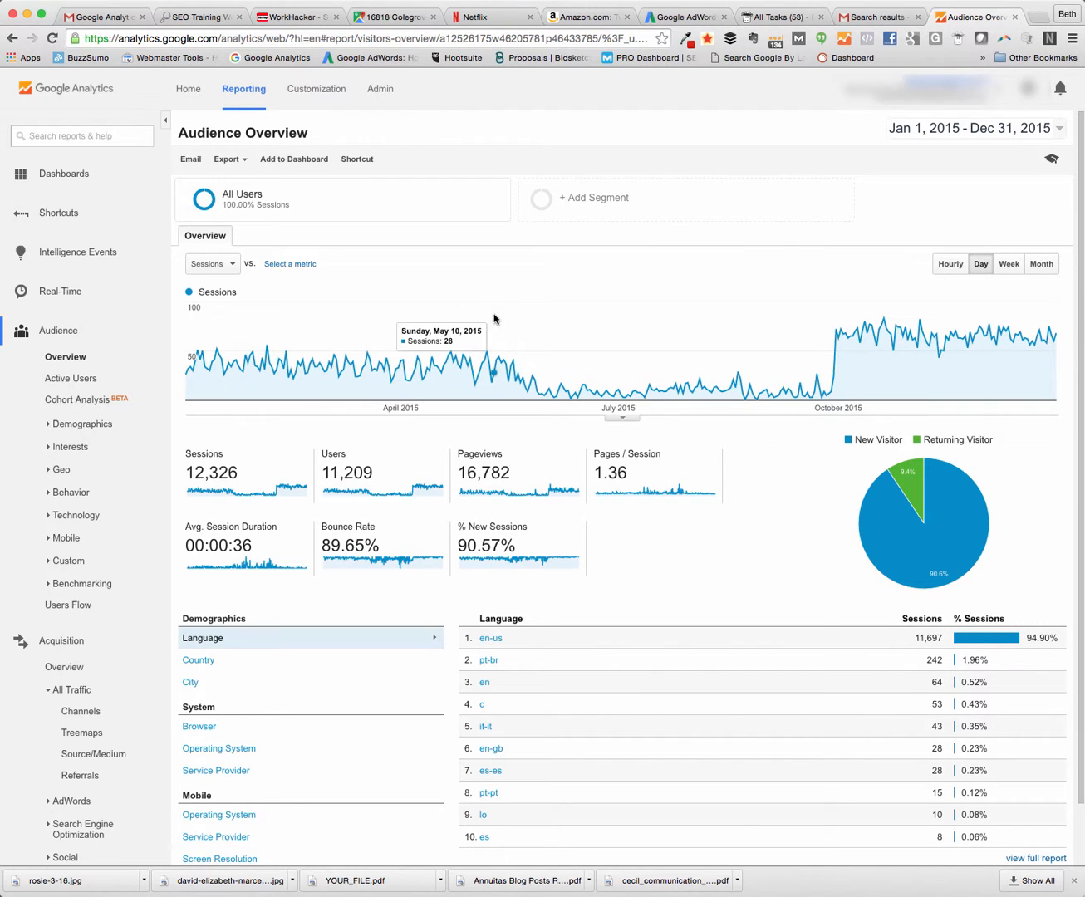
pyautogui.moveTo(378, 363)
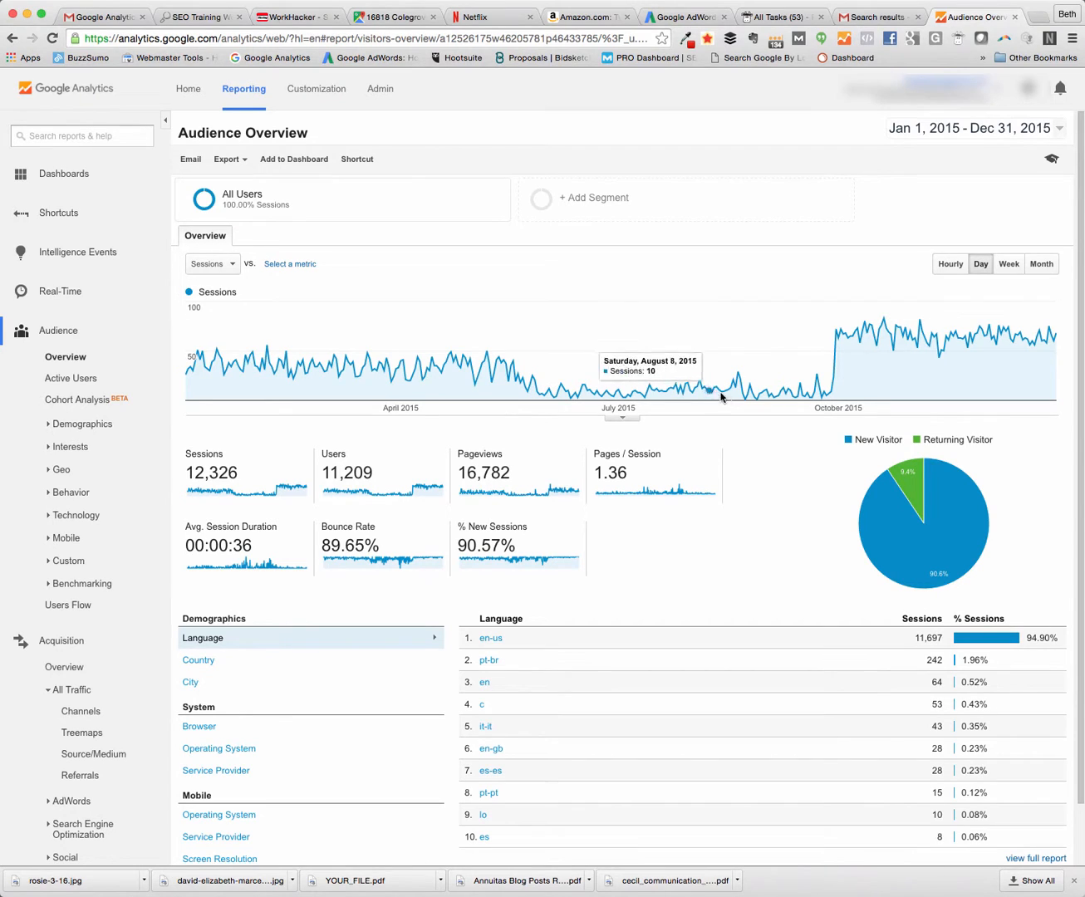
pyautogui.moveTo(1036, 331)
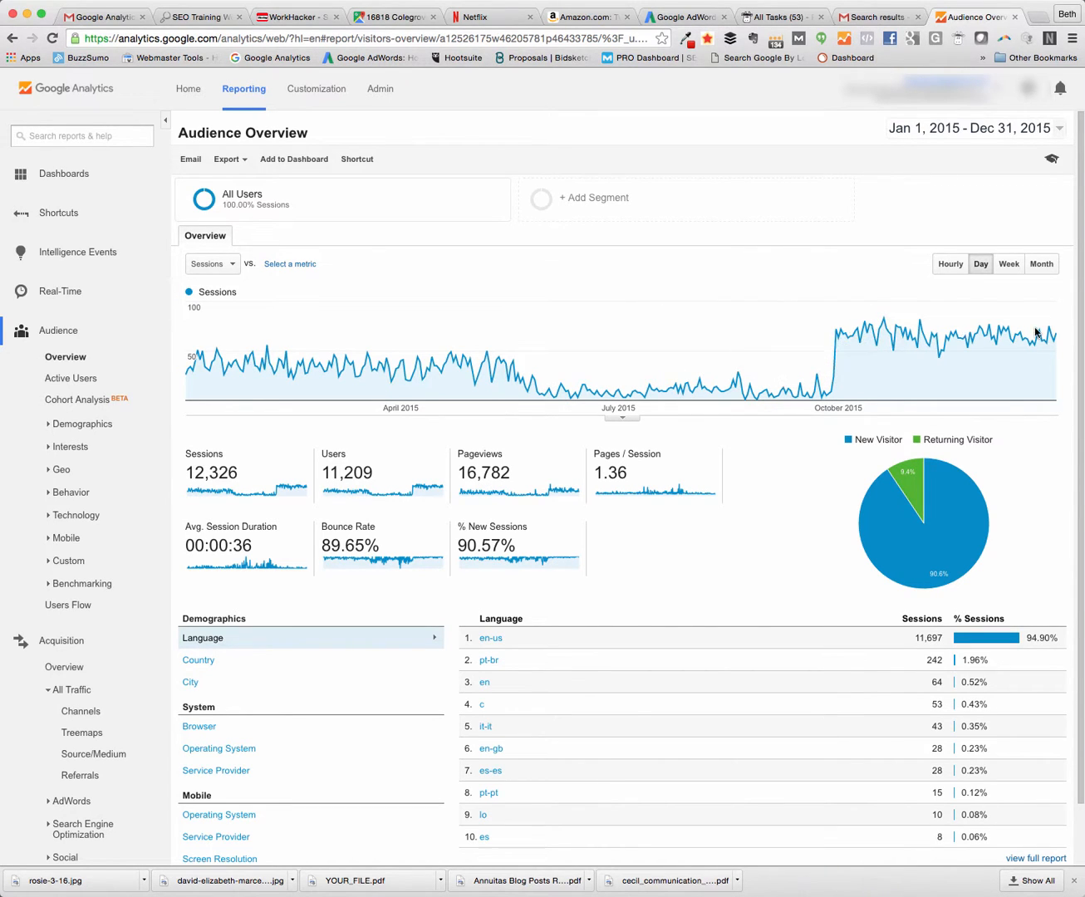
pyautogui.moveTo(709, 384)
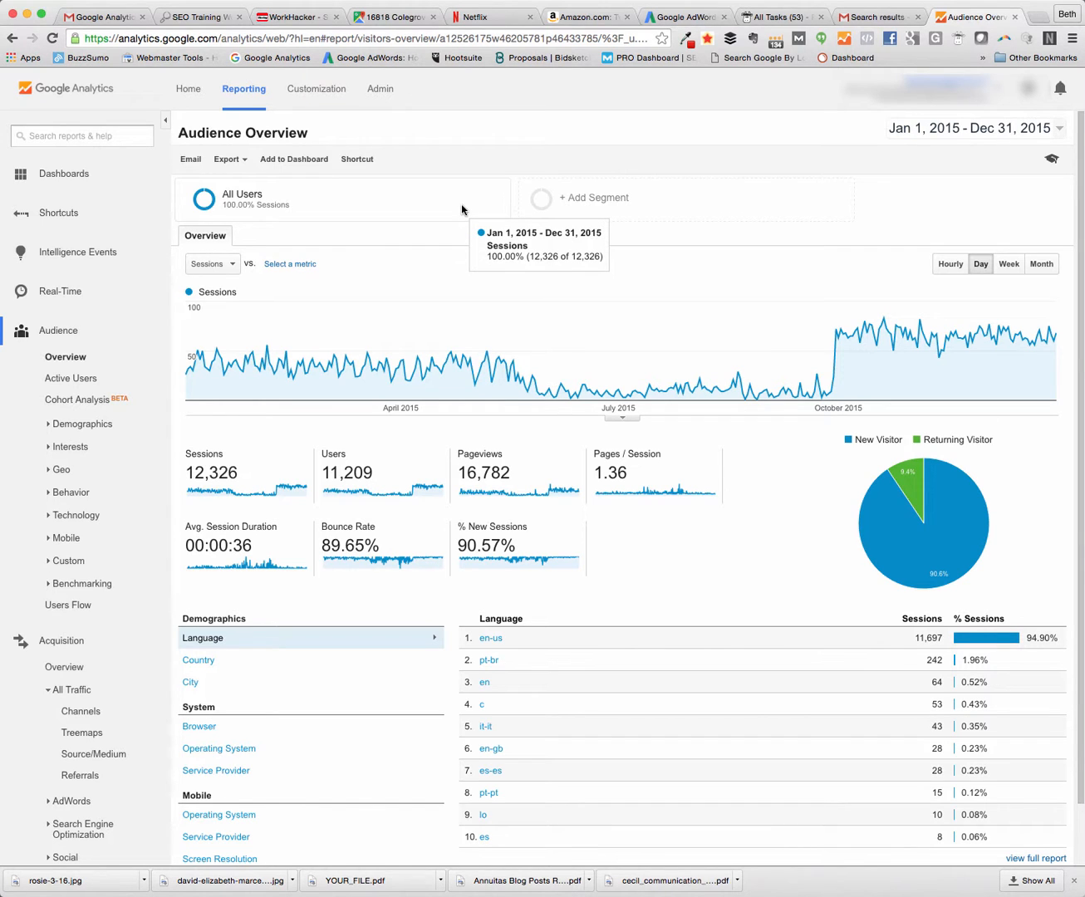
pyautogui.moveTo(380, 203)
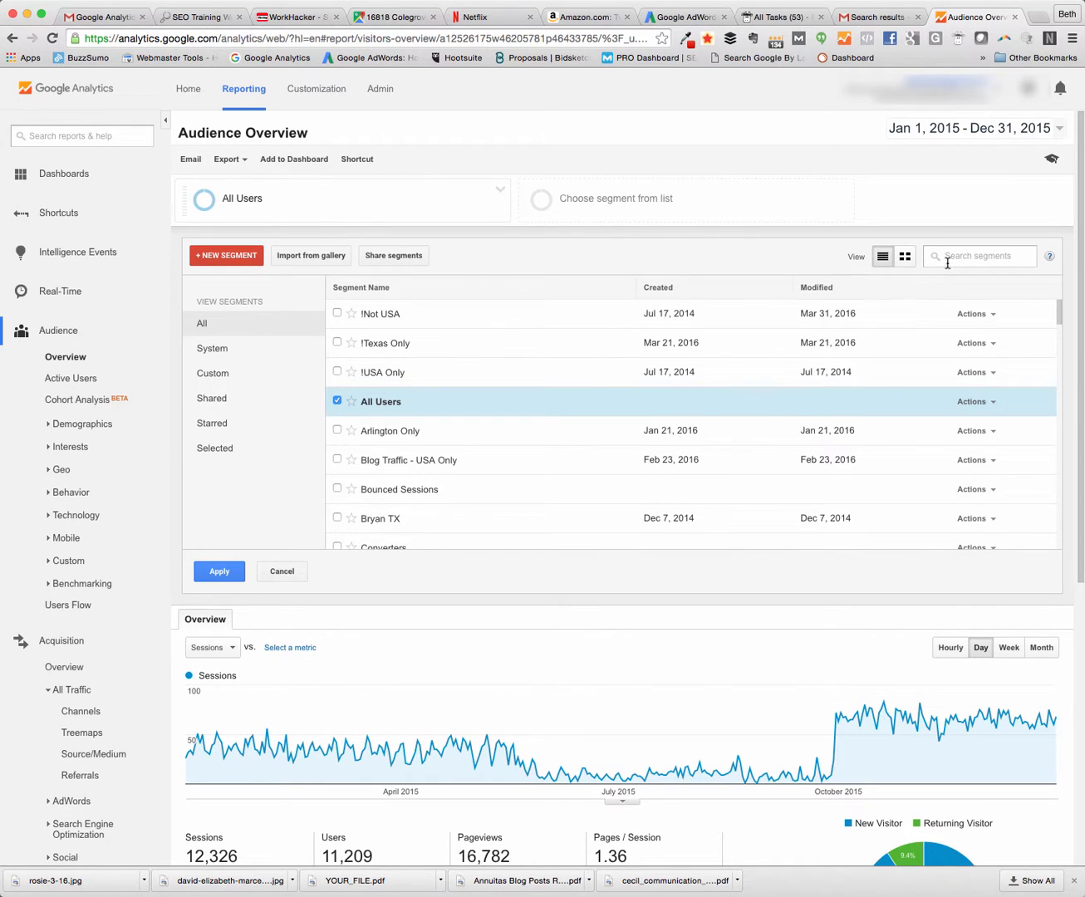
pyautogui.write('organic')
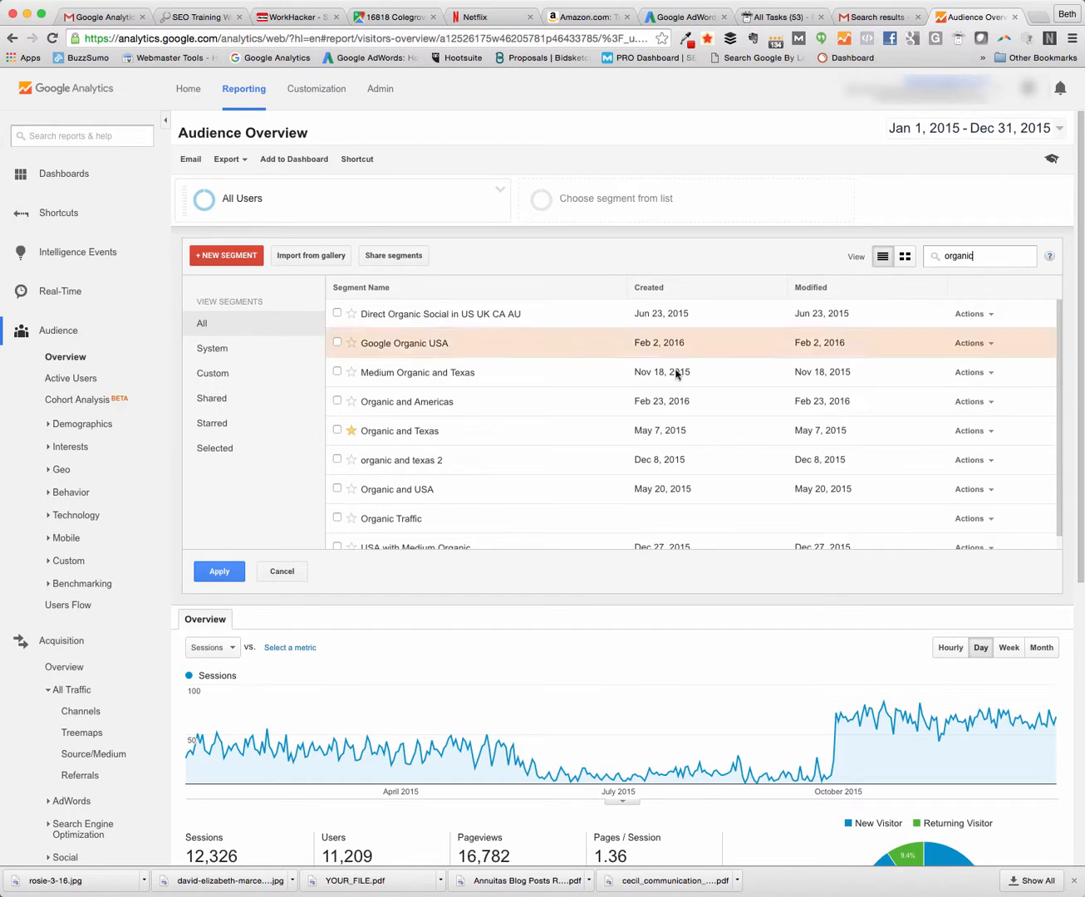
pyautogui.click(337, 517)
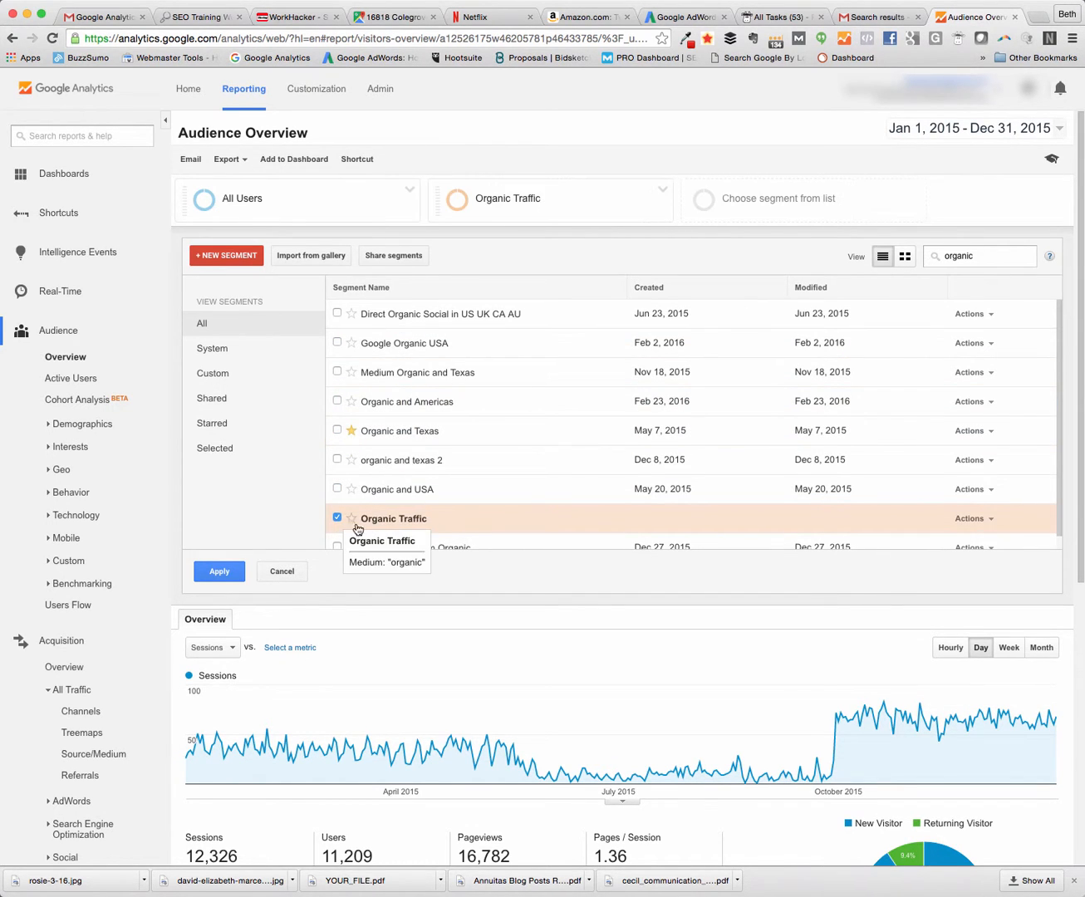
pyautogui.moveTo(411, 230)
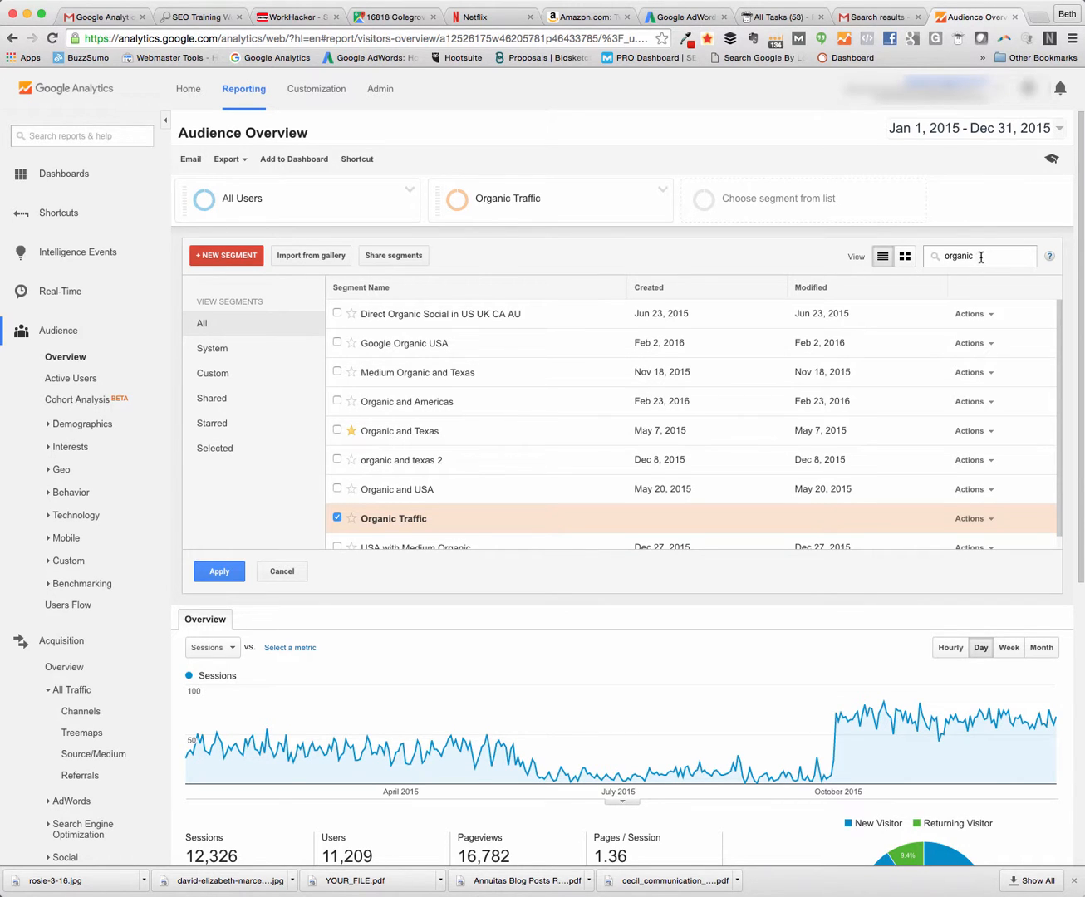
# Search 'paid', tick Paid Traffic, and remove All Users from the chosen segments.
pyautogui.write('paid')
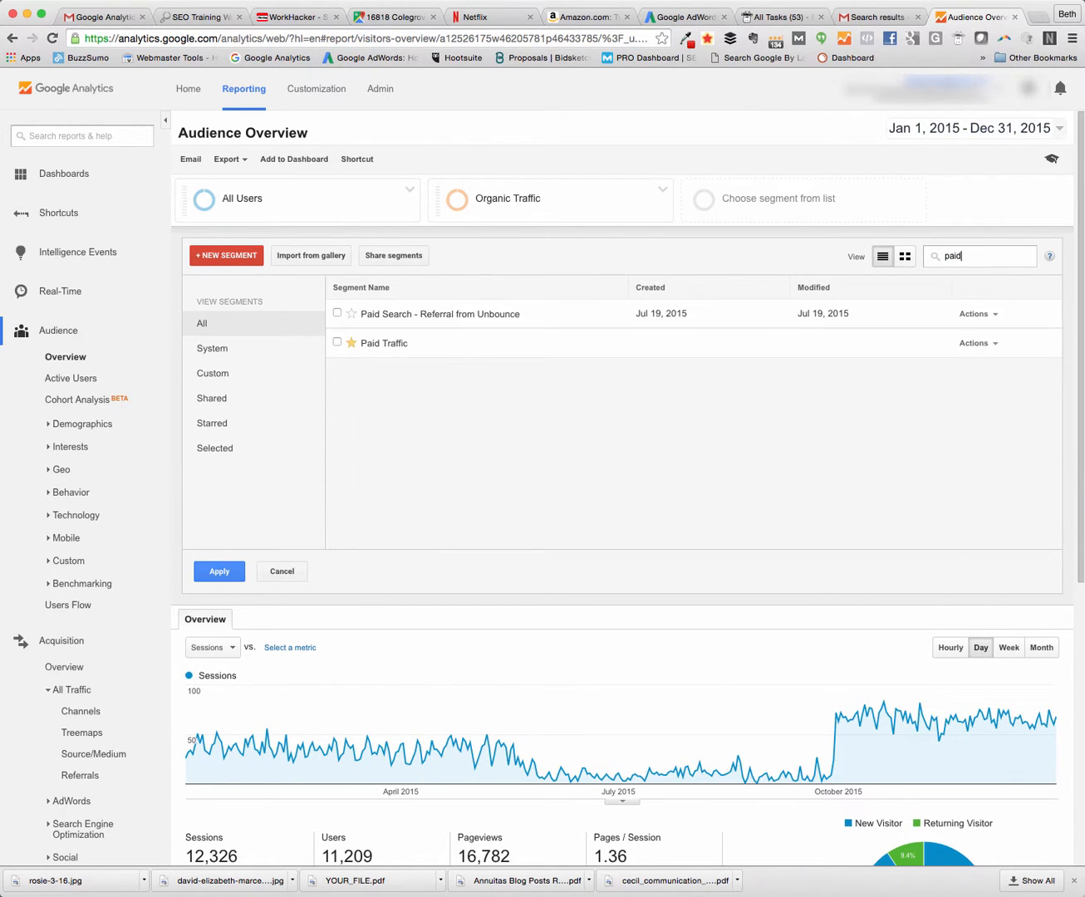
pyautogui.click(338, 343)
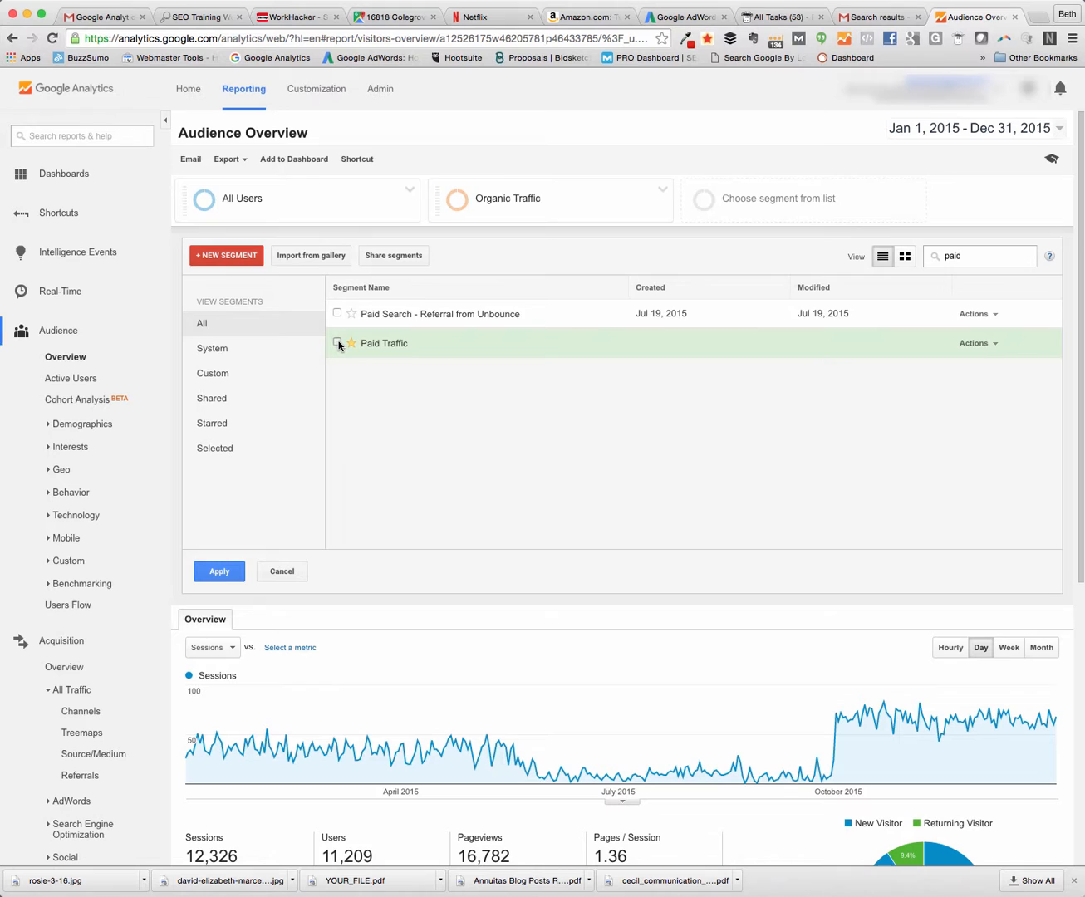
pyautogui.click(337, 342)
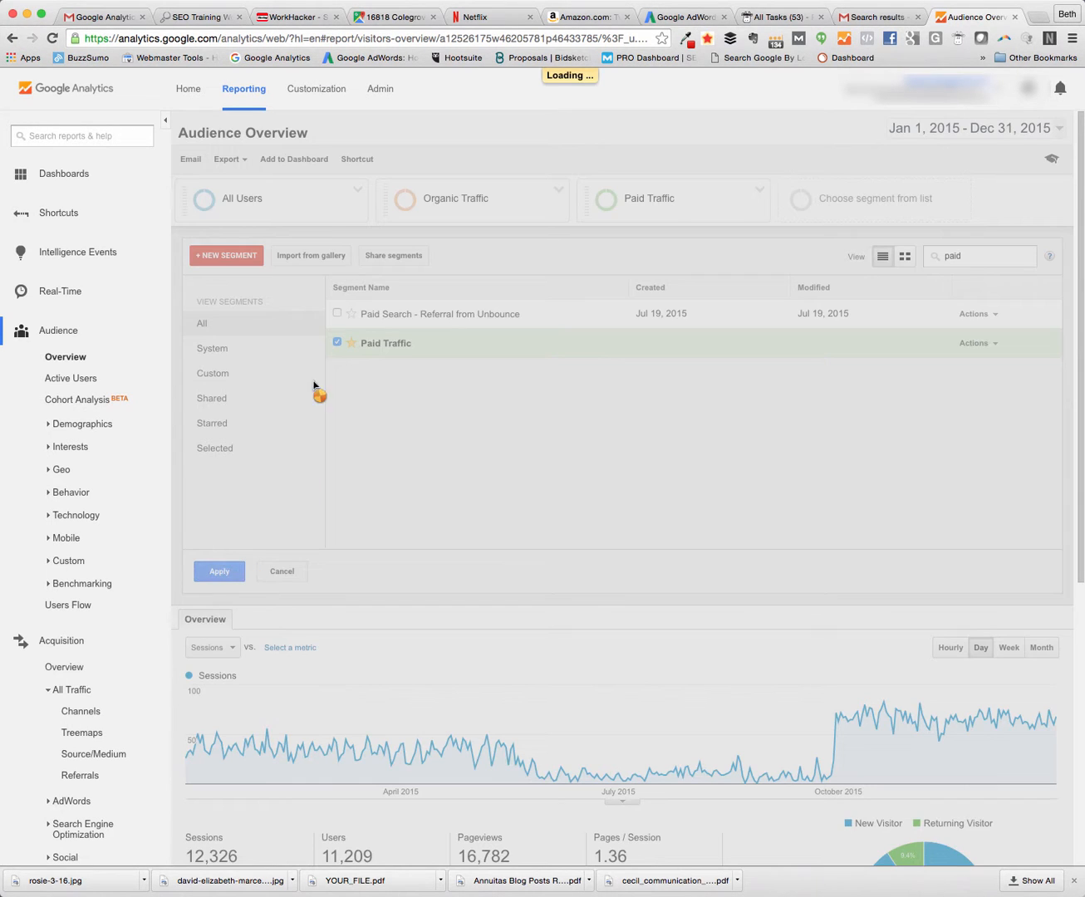
pyautogui.click(219, 571)
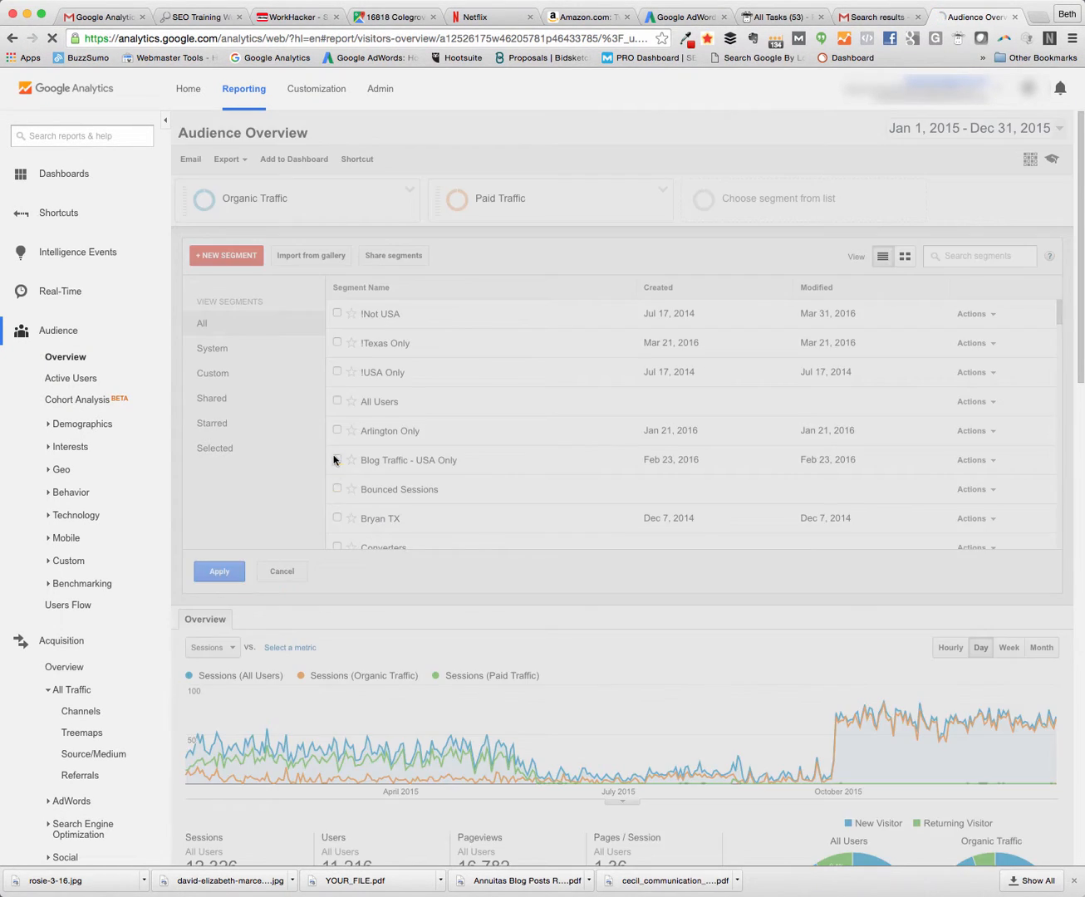
# Apply the Organic Traffic and Paid Traffic segments to the report.
pyautogui.click(219, 571)
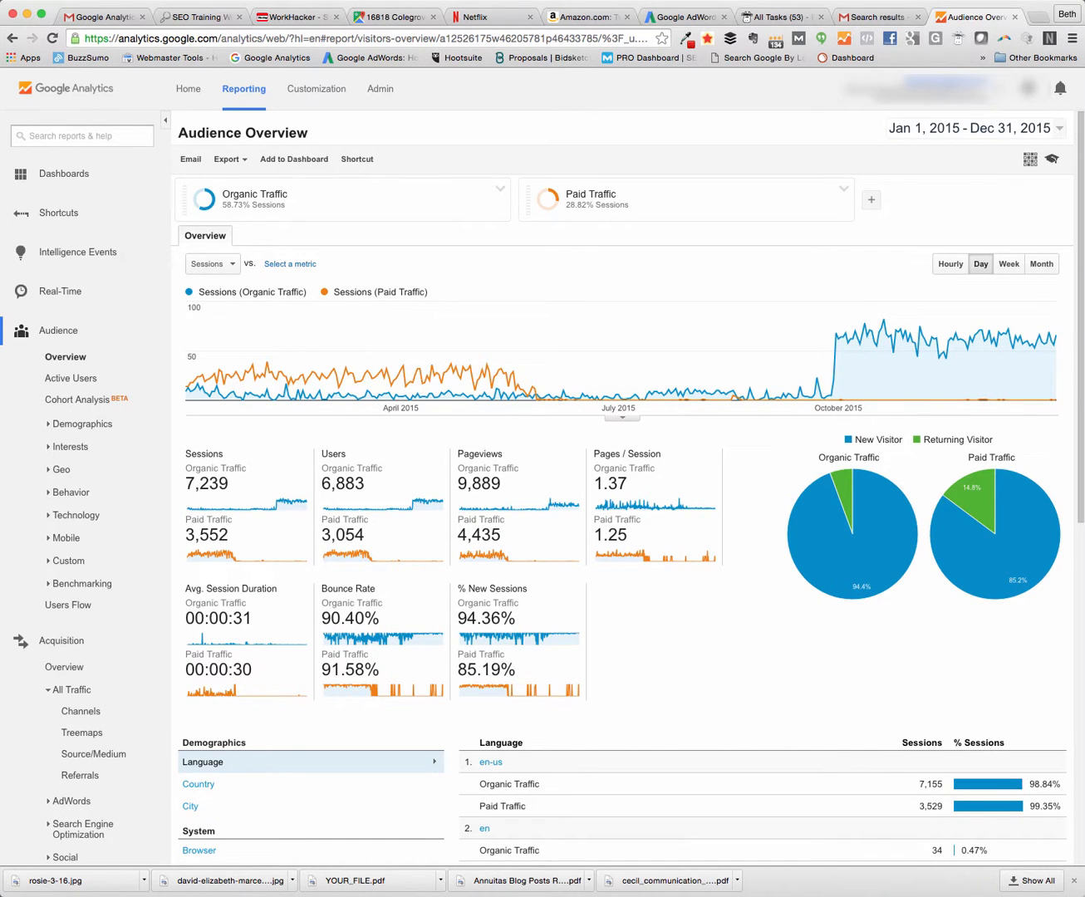
# Switch the Sessions chart from daily to weekly granularity.
pyautogui.click(1008, 263)
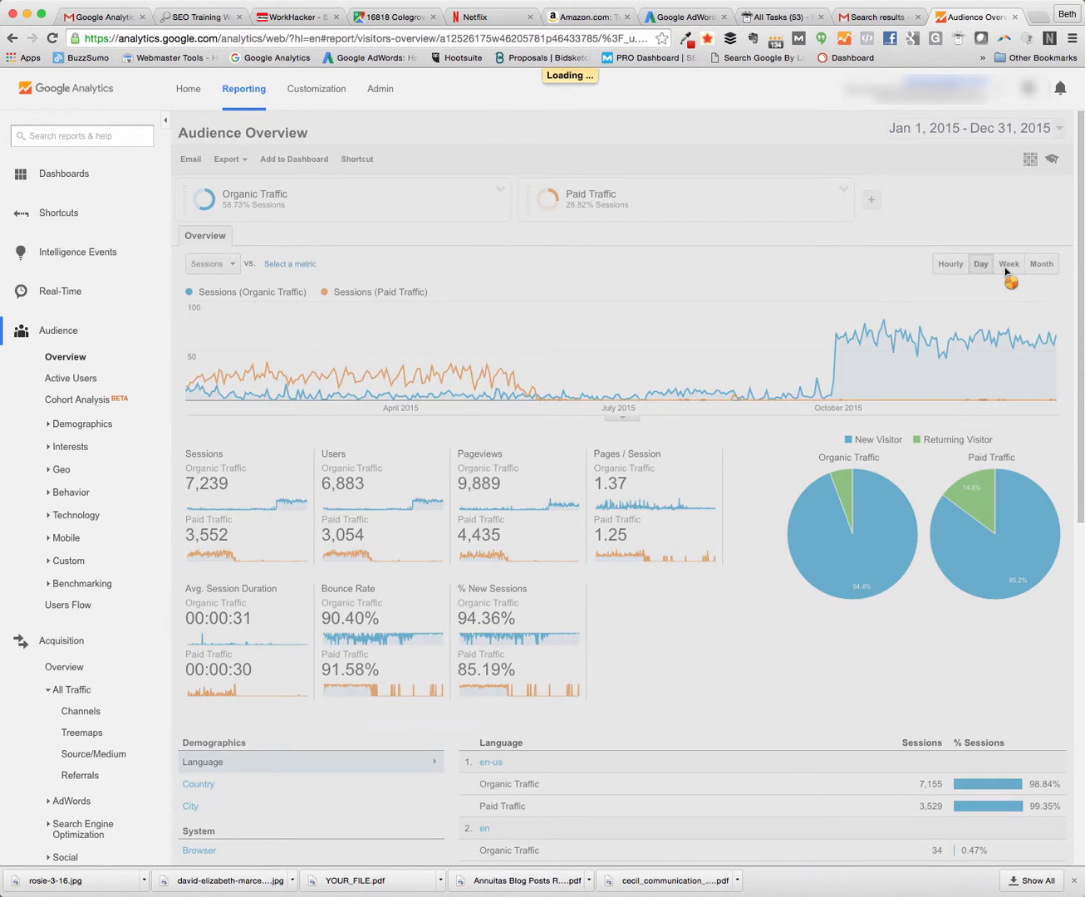
pyautogui.click(1008, 264)
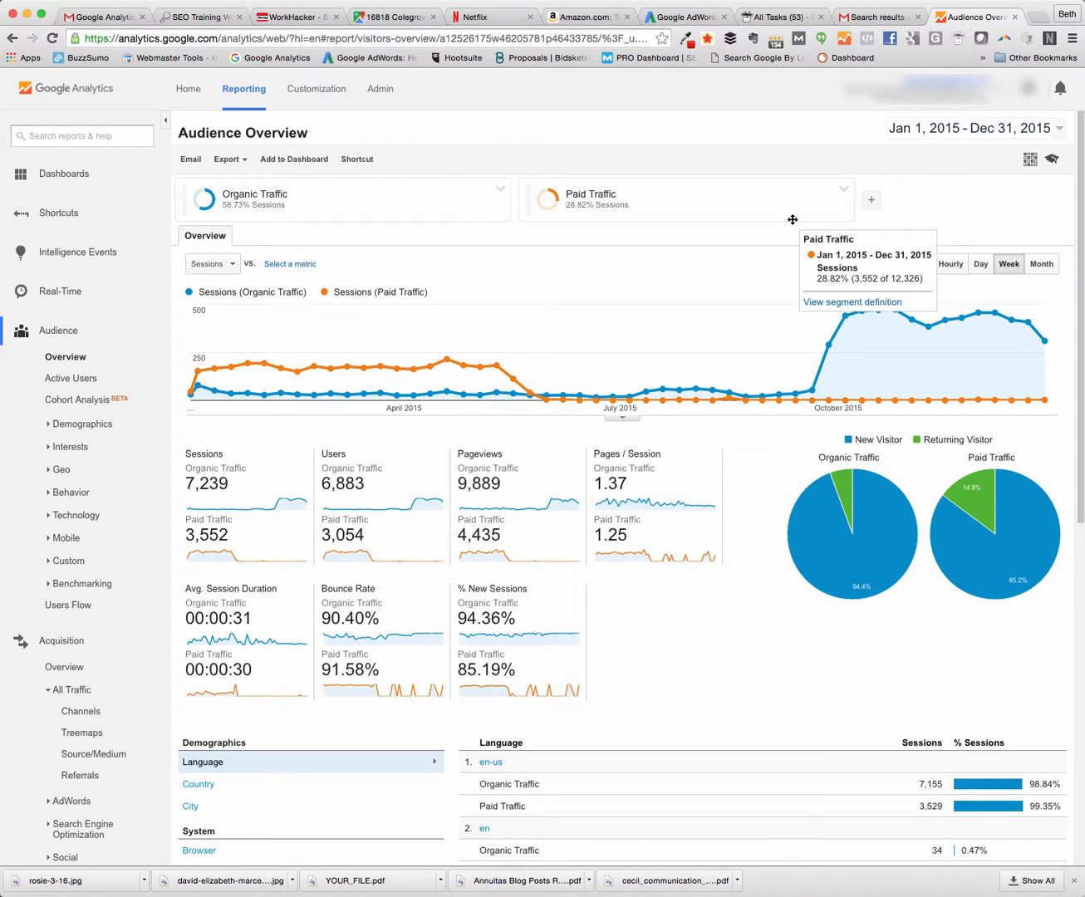
pyautogui.moveTo(801, 158)
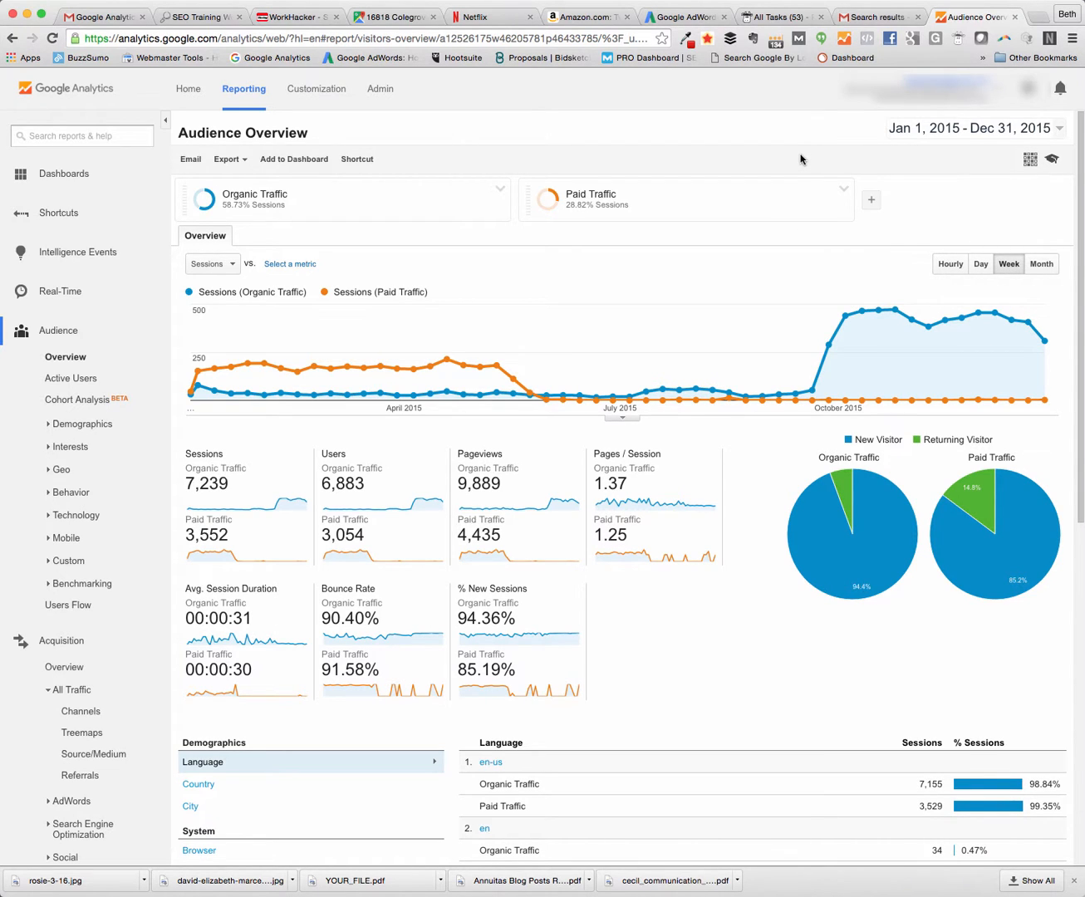